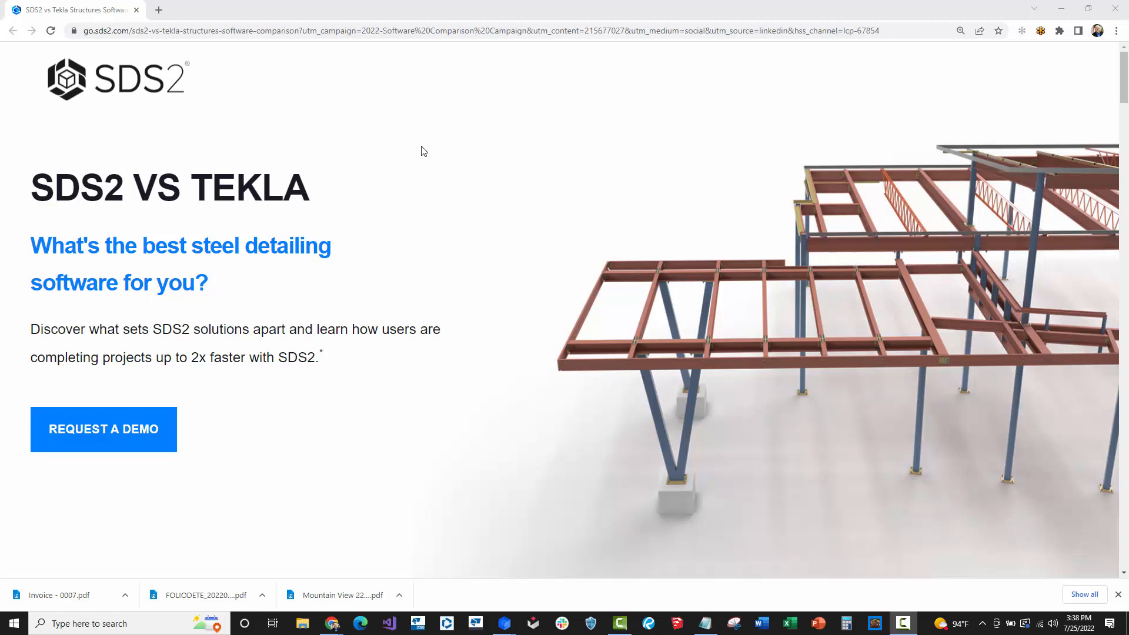
pyautogui.scroll(-3)
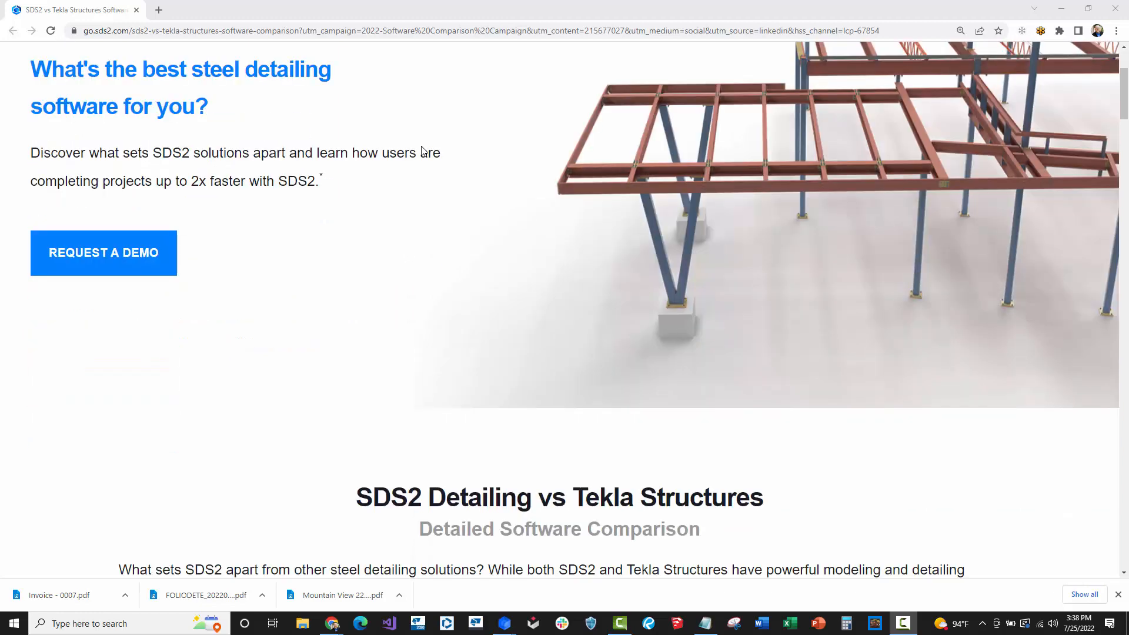
pyautogui.scroll(-3)
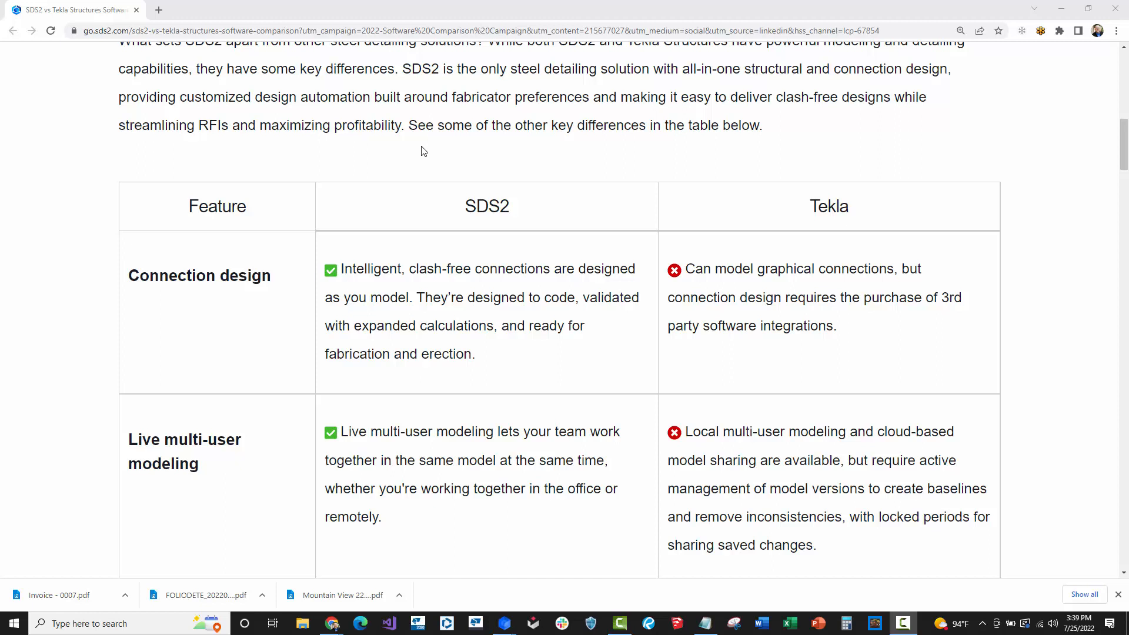
pyautogui.scroll(-3)
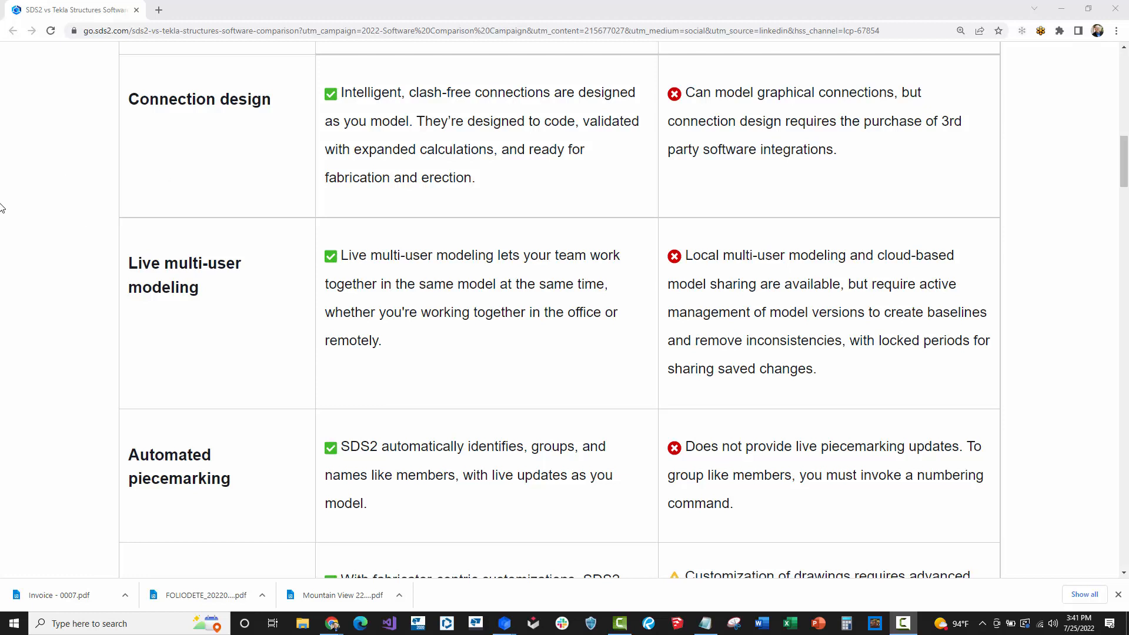
pyautogui.moveTo(522, 302)
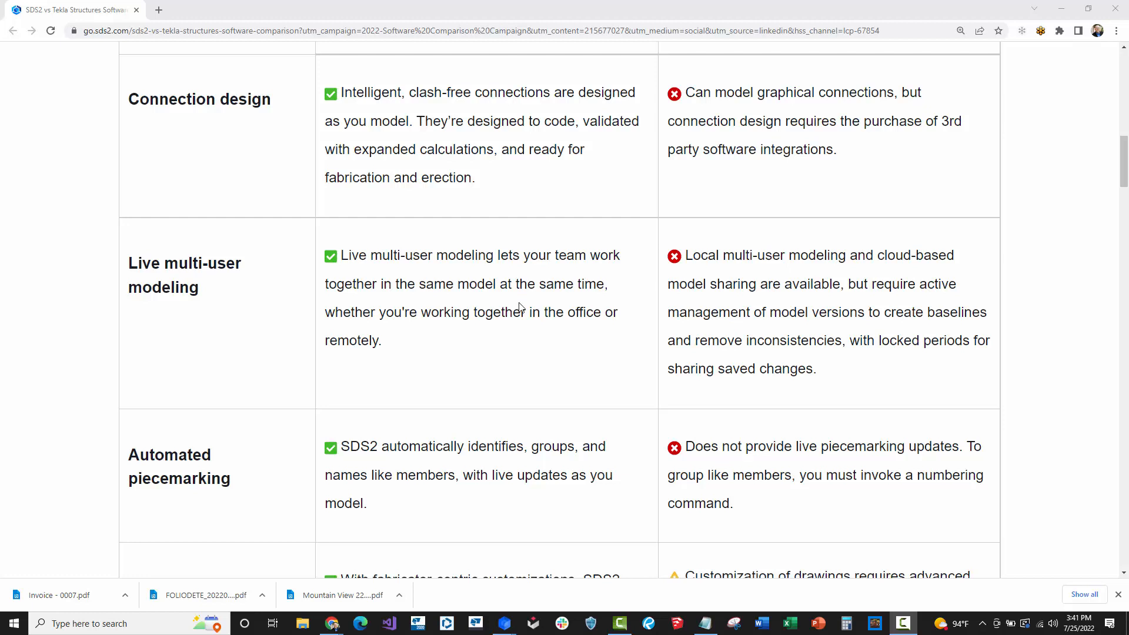
pyautogui.moveTo(725, 296)
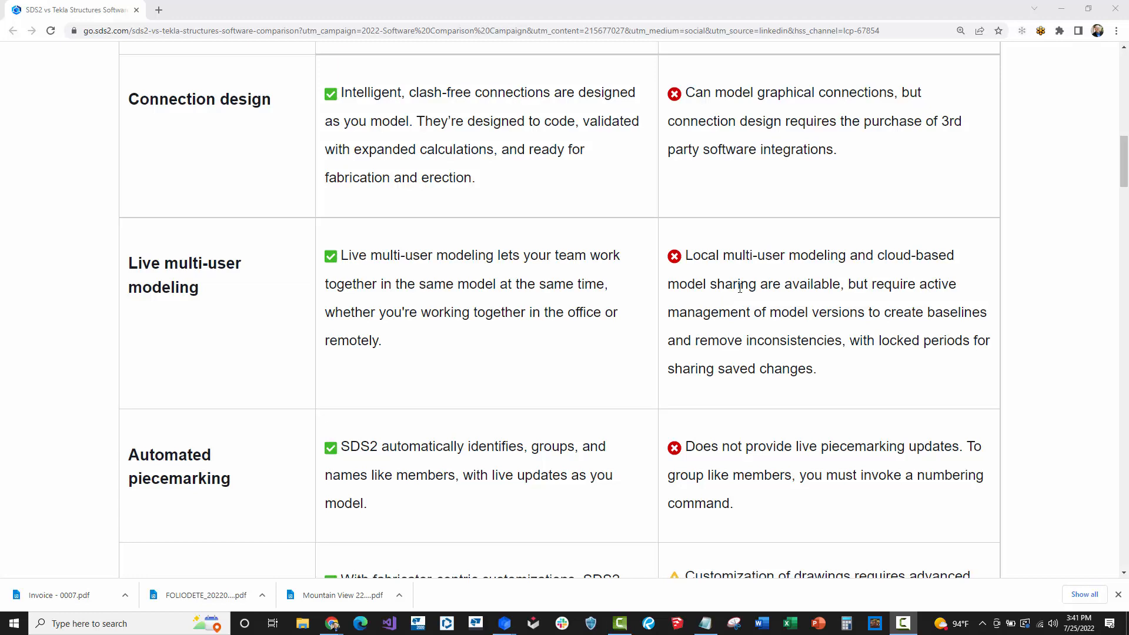
pyautogui.scroll(-3)
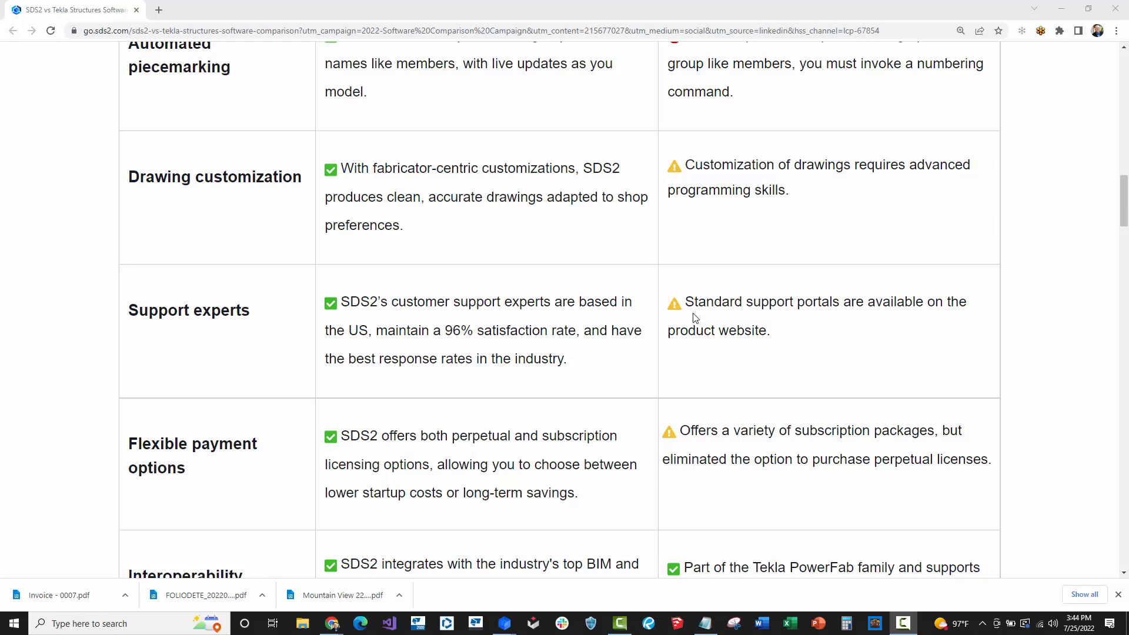
pyautogui.scroll(-3)
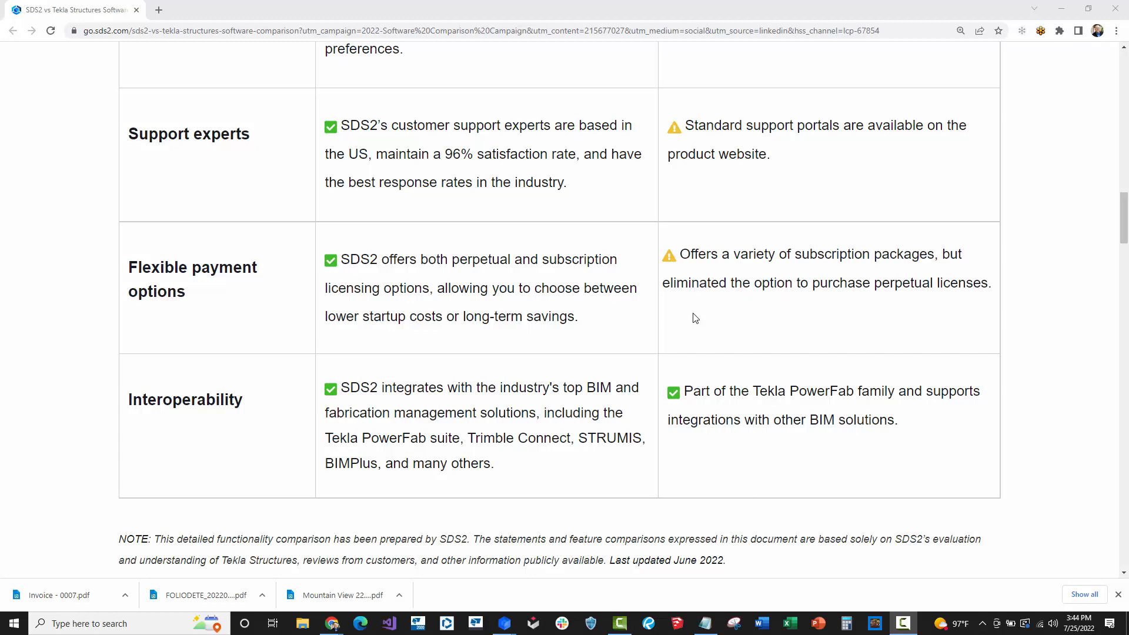
pyautogui.scroll(-3)
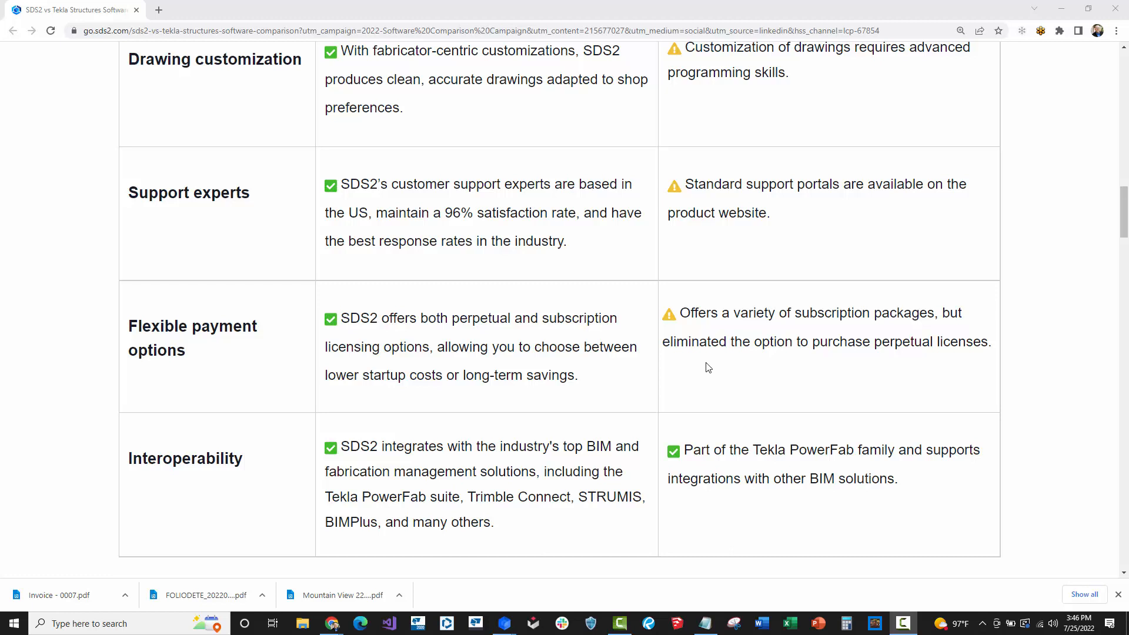
pyautogui.moveTo(698, 336)
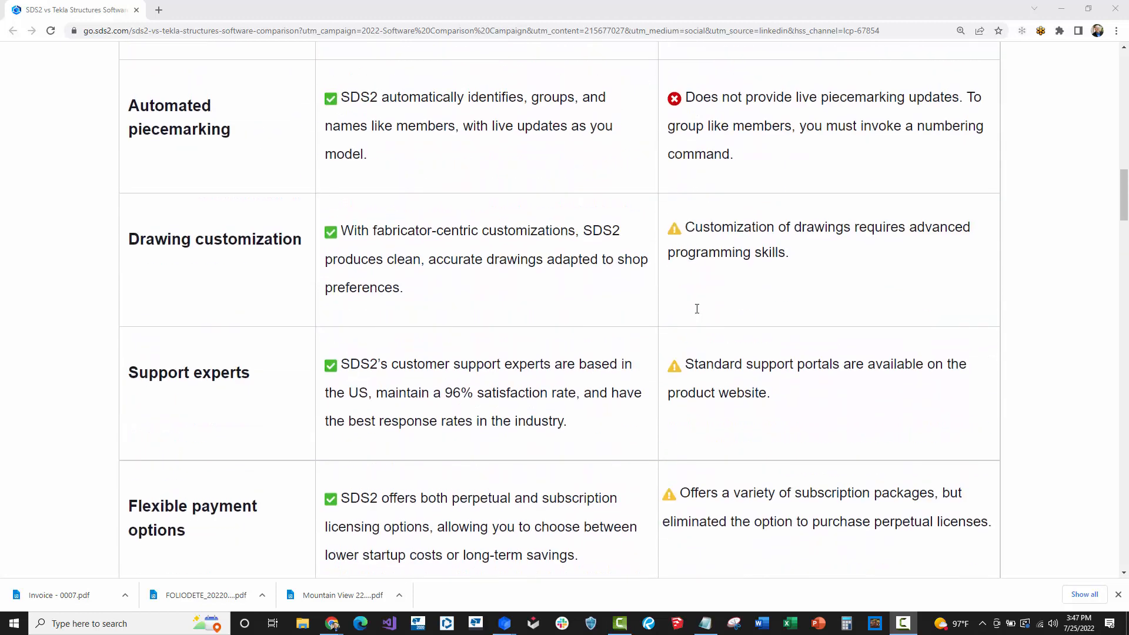
pyautogui.scroll(3)
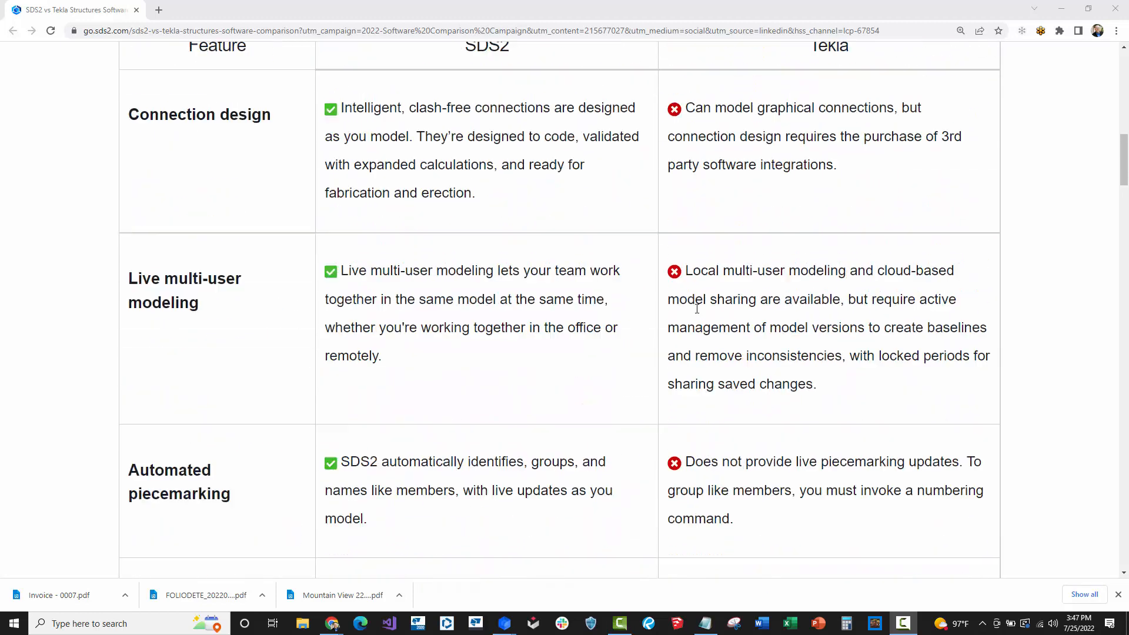